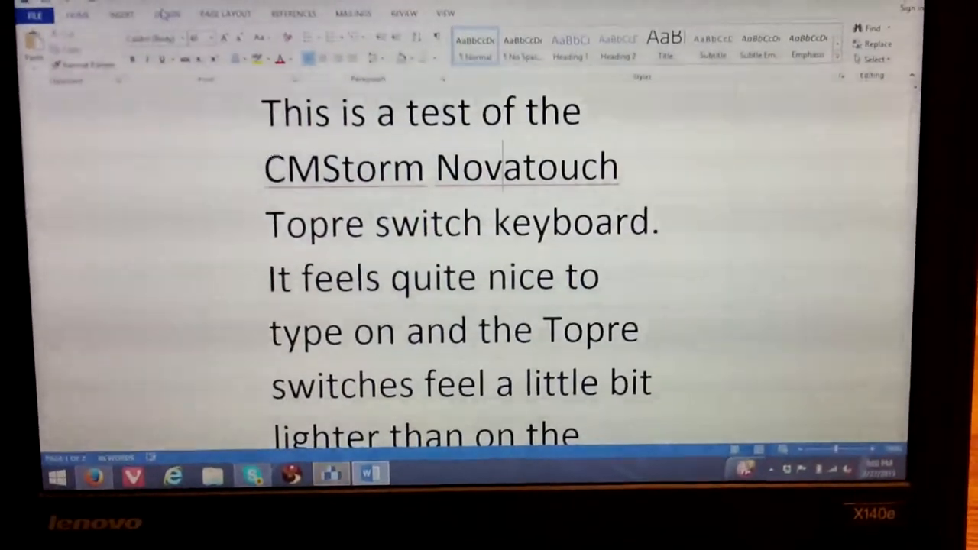
{"action": "scroll", "scroll_direction": "down", "scroll_amount": 3}
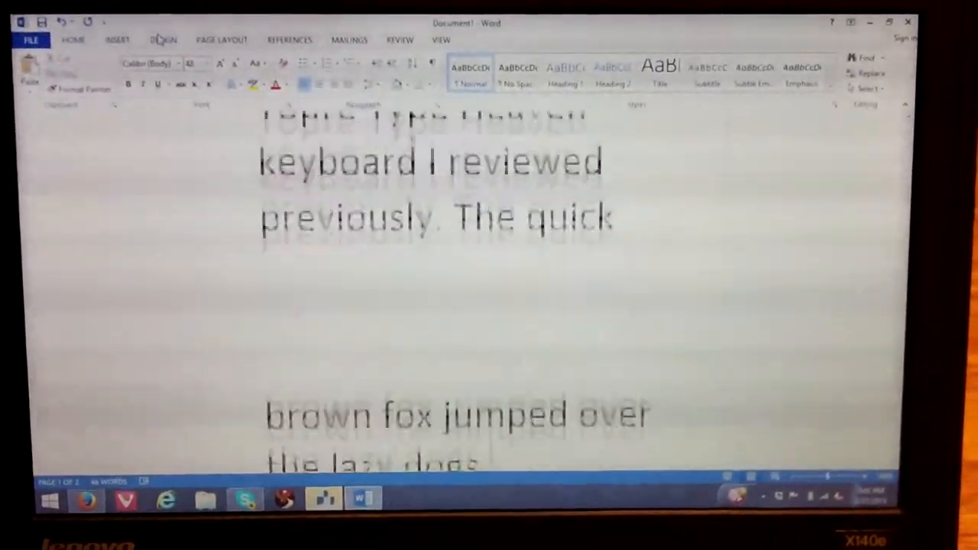